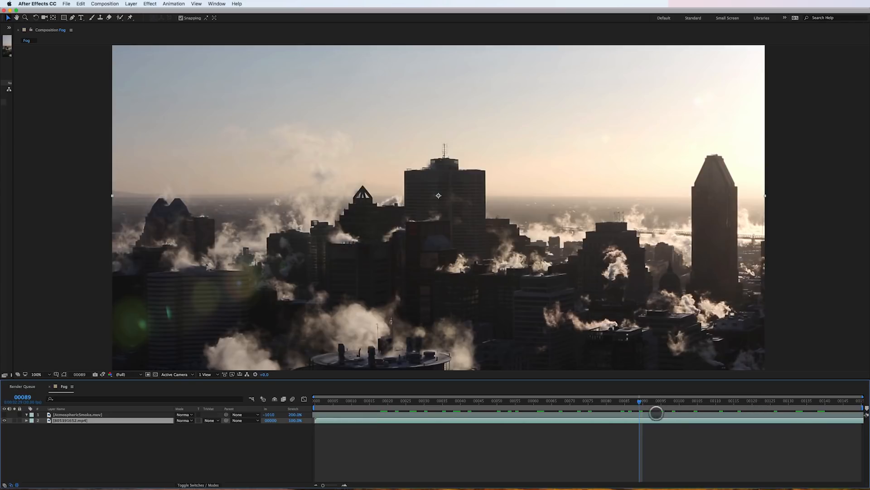
# - Scrub the current-time indicator back to frame 68 so AtmosphericSmoke fully covers the skyline
pyautogui.moveTo(656, 412); pyautogui.dragTo(622, 410)
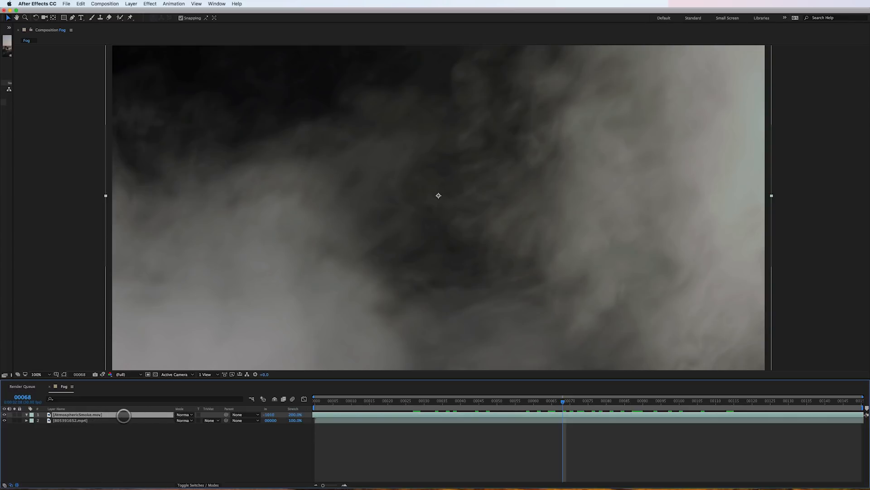
pyautogui.click(185, 414)
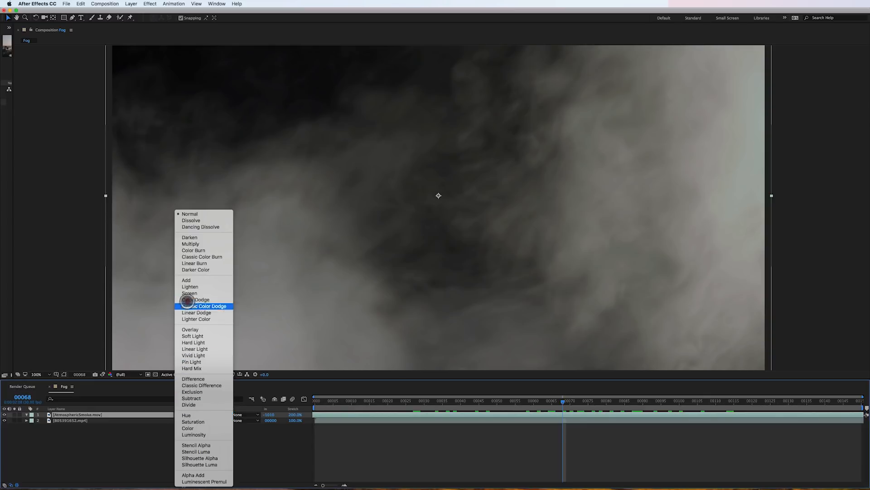
pyautogui.click(190, 293)
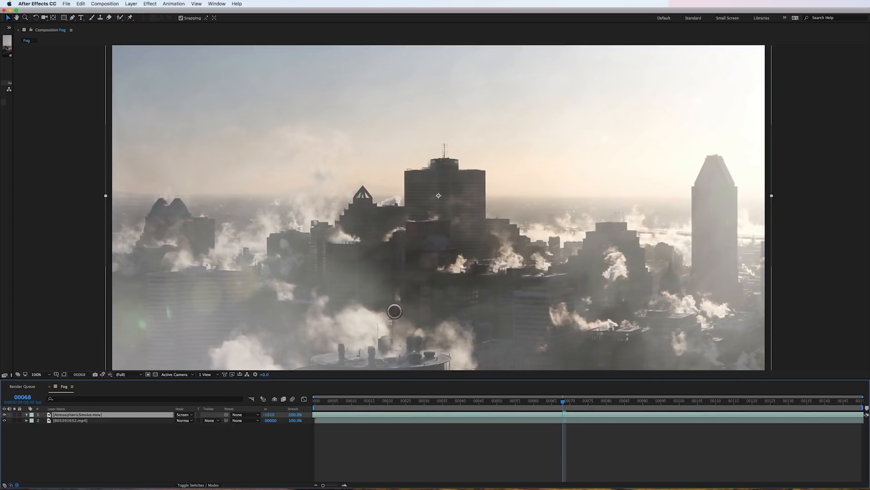
pyautogui.moveTo(565, 400); pyautogui.dragTo(716, 400)
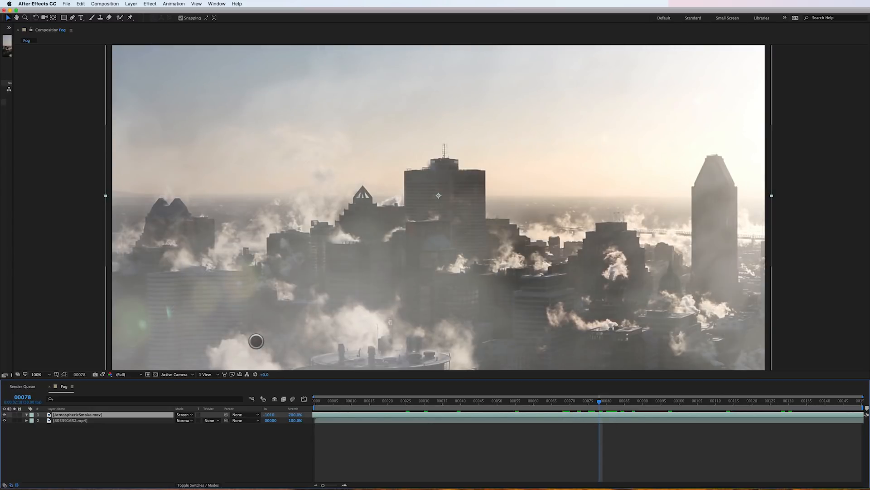
pyautogui.click(185, 415)
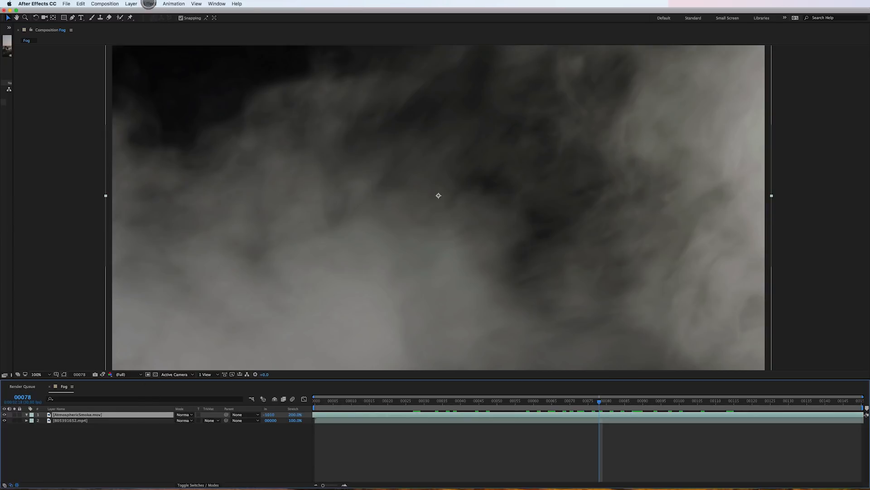
# - Add Shift Channels to the smoke and set Take Alpha From to Luminance
pyautogui.click(150, 3)
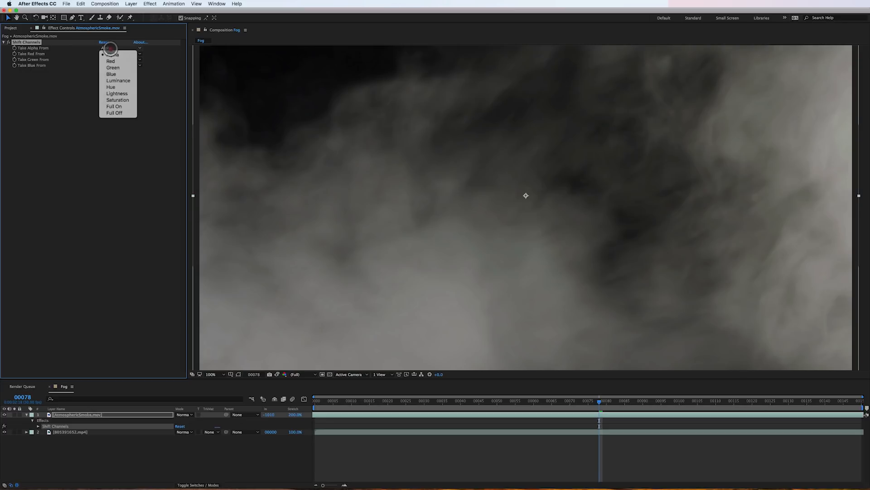
pyautogui.click(118, 80)
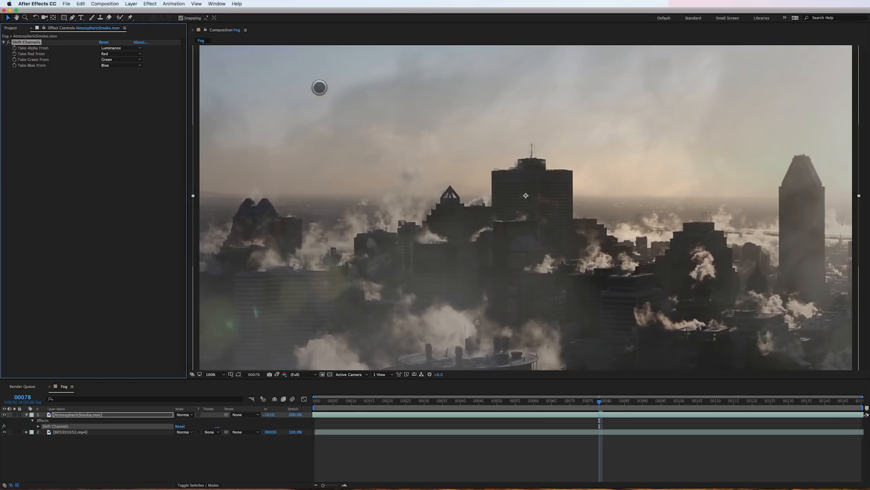
pyautogui.moveTo(494, 231)
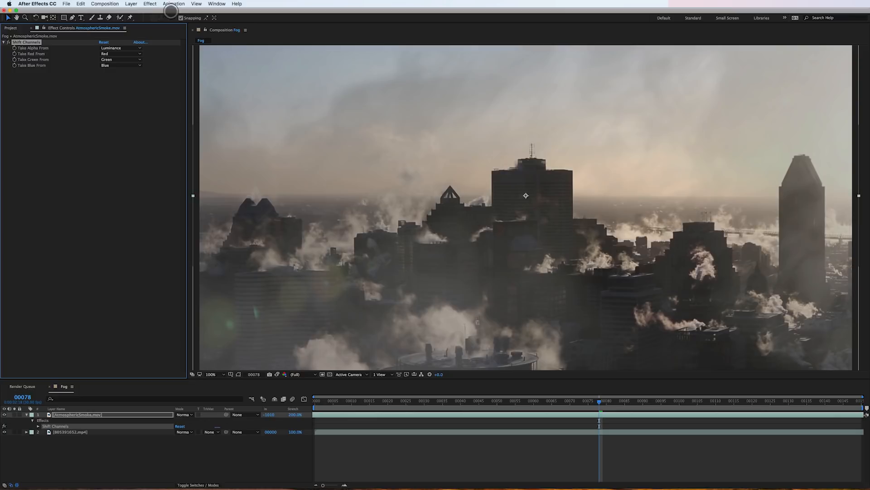
pyautogui.click(149, 4)
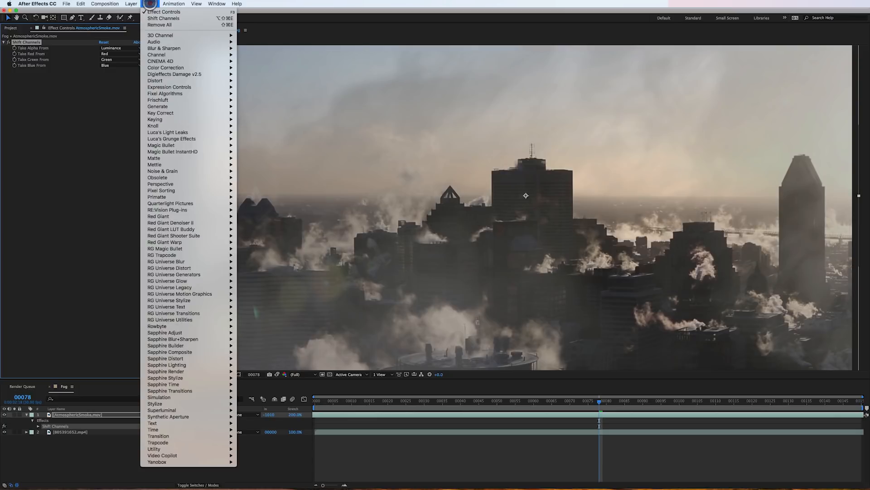
pyautogui.moveTo(157, 106)
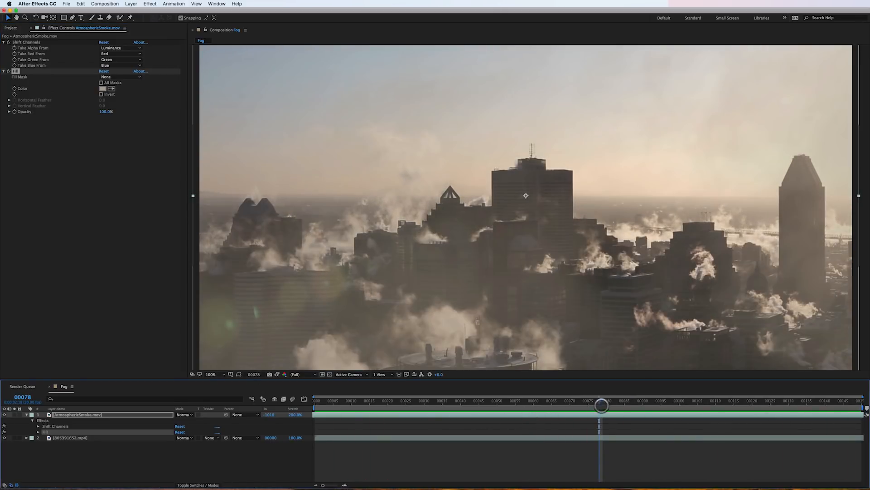
# - At frame 63, duplicate the smoke layer and set the top copy's Mode to Screen
pyautogui.moveTo(602, 406); pyautogui.dragTo(528, 406)
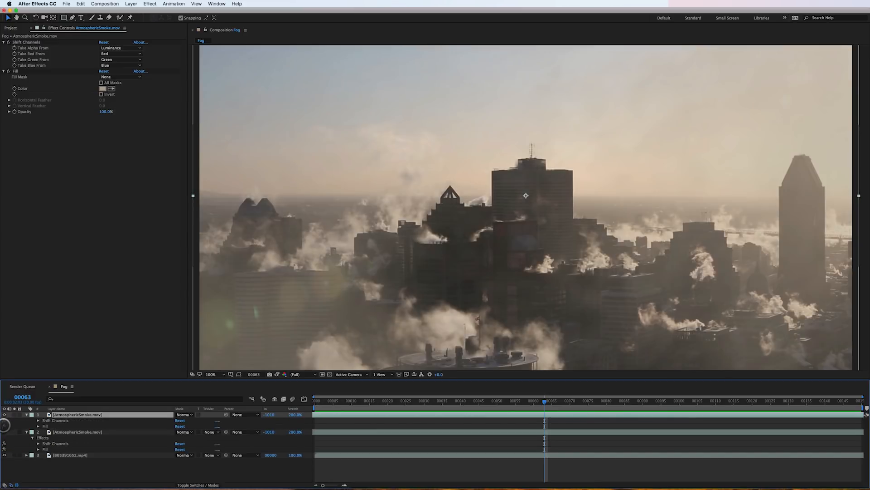
pyautogui.click(184, 414)
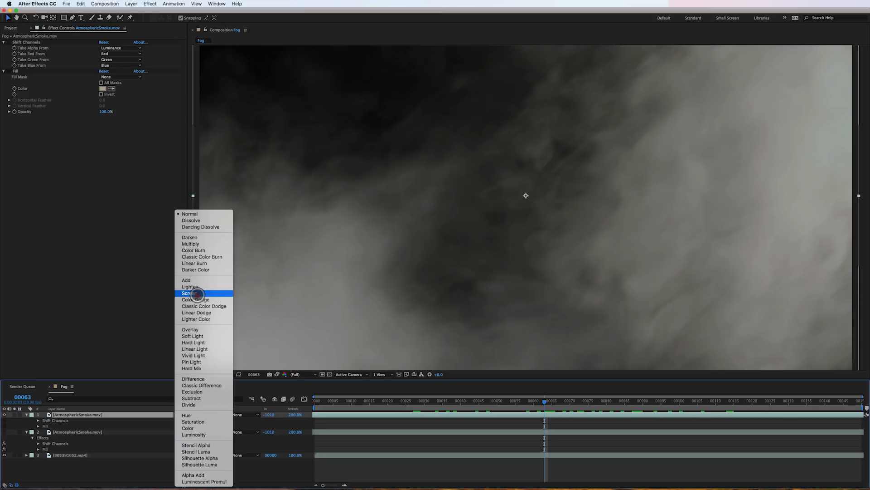
pyautogui.click(190, 293)
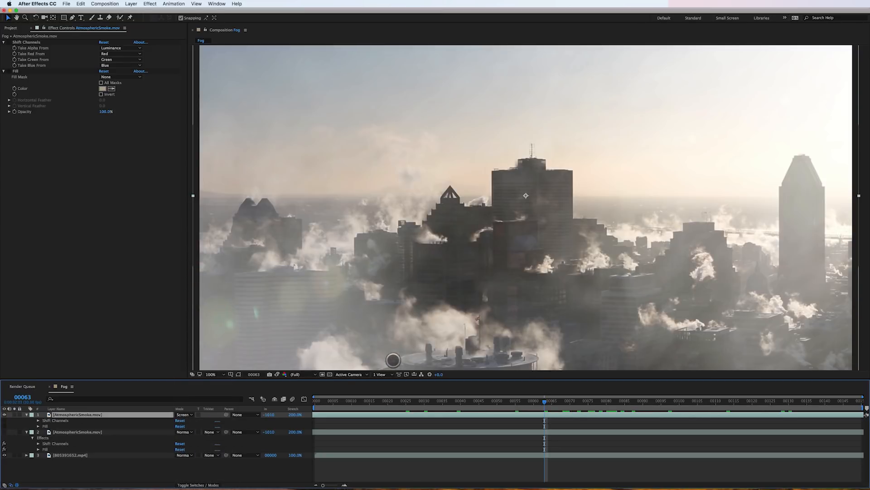